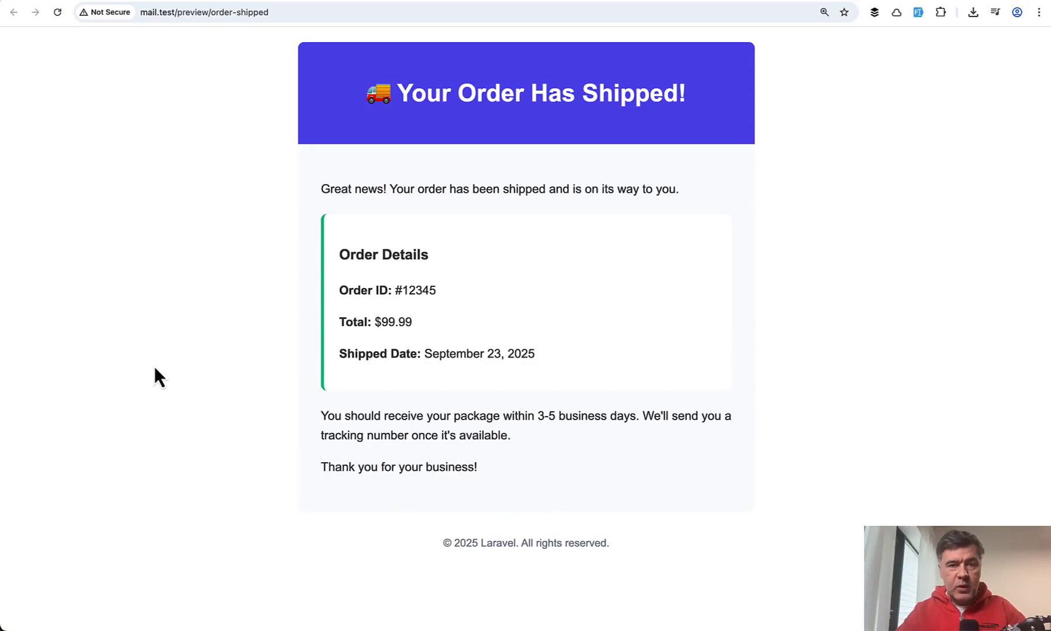
pyautogui.moveTo(201, 272)
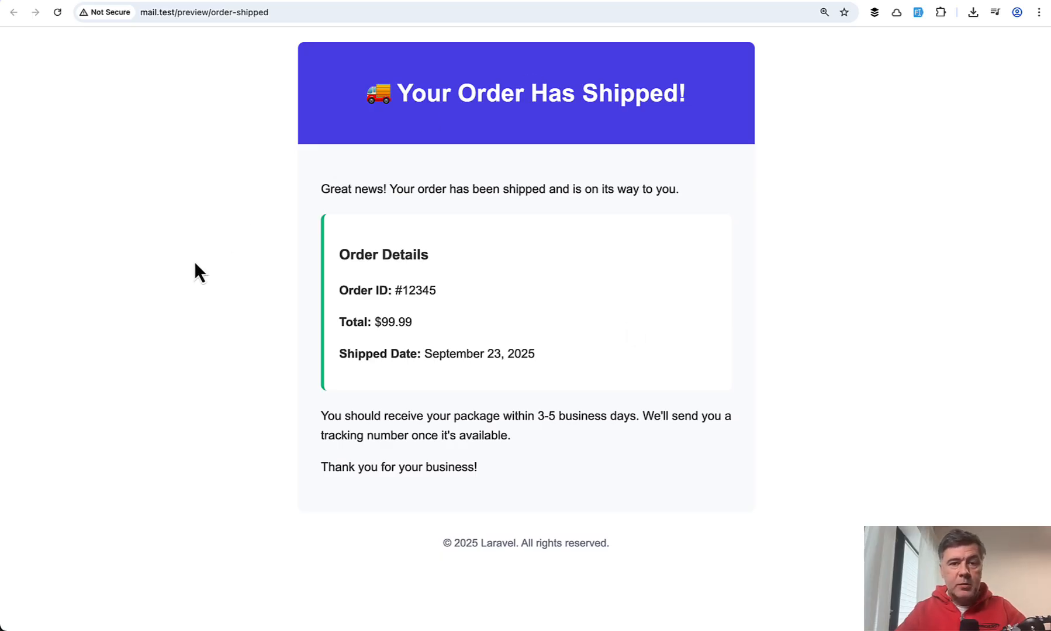
pyautogui.moveTo(412, 60)
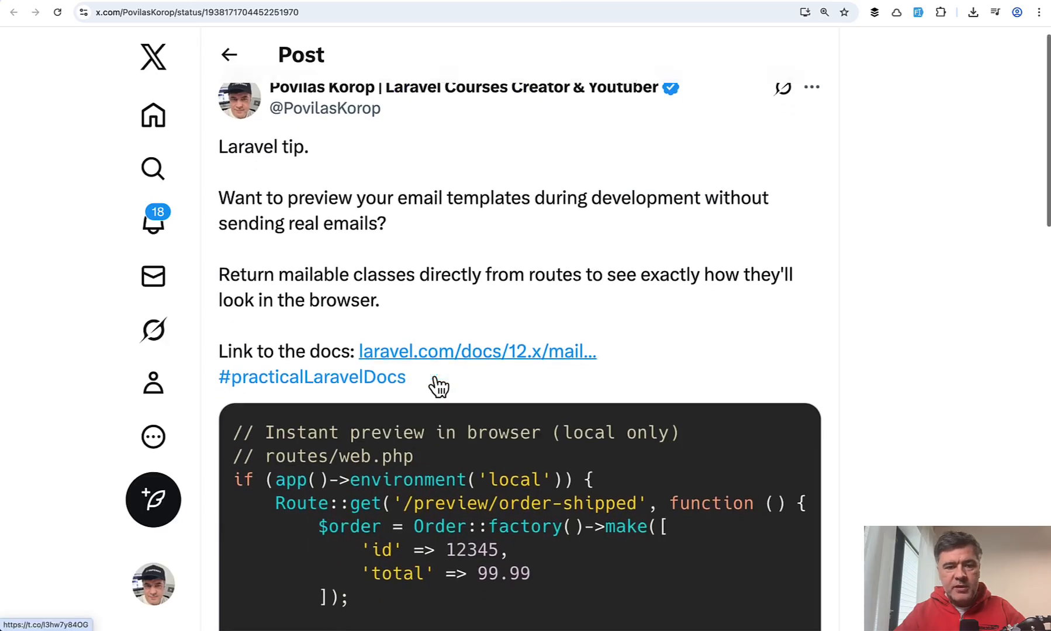
# Scroll through the routes' local-environment check and order-shipped route while reviewing the OrderShipped mailable
pyautogui.scroll(-3)
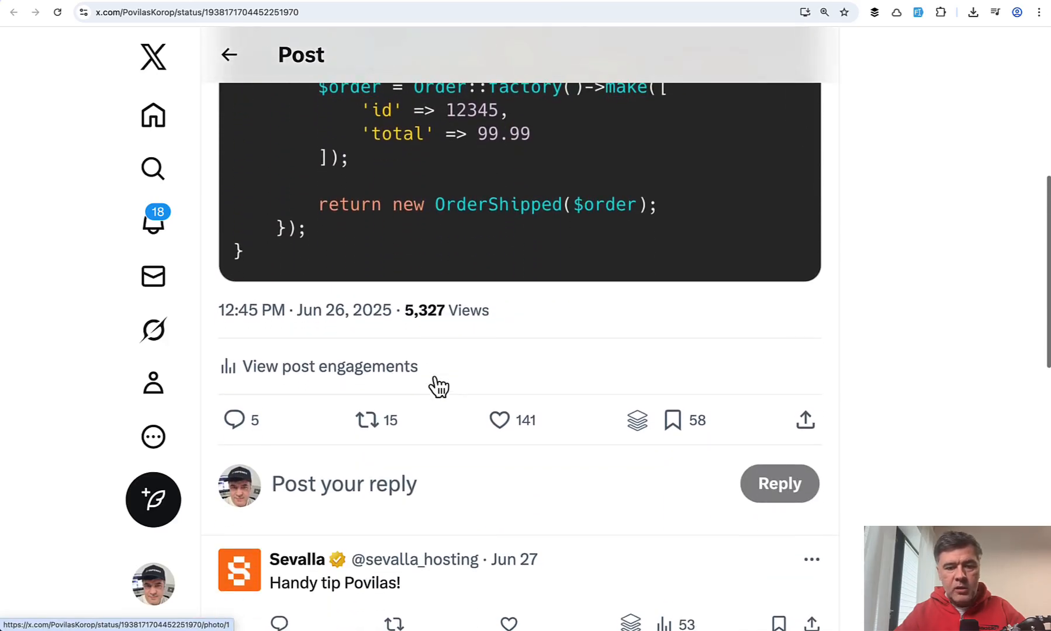
pyautogui.scroll(3)
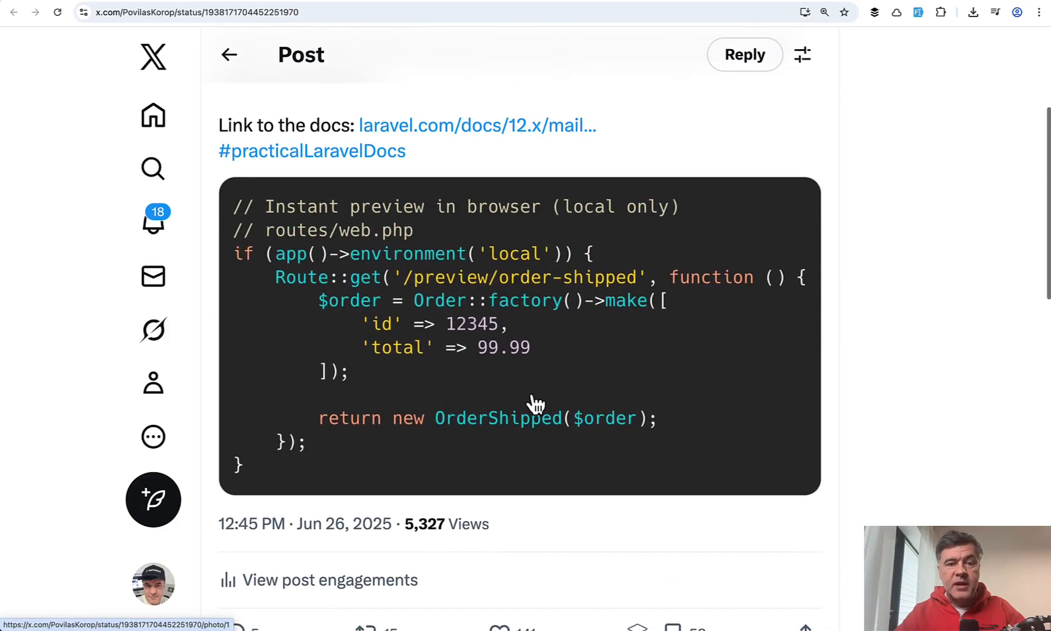
pyautogui.moveTo(593, 361)
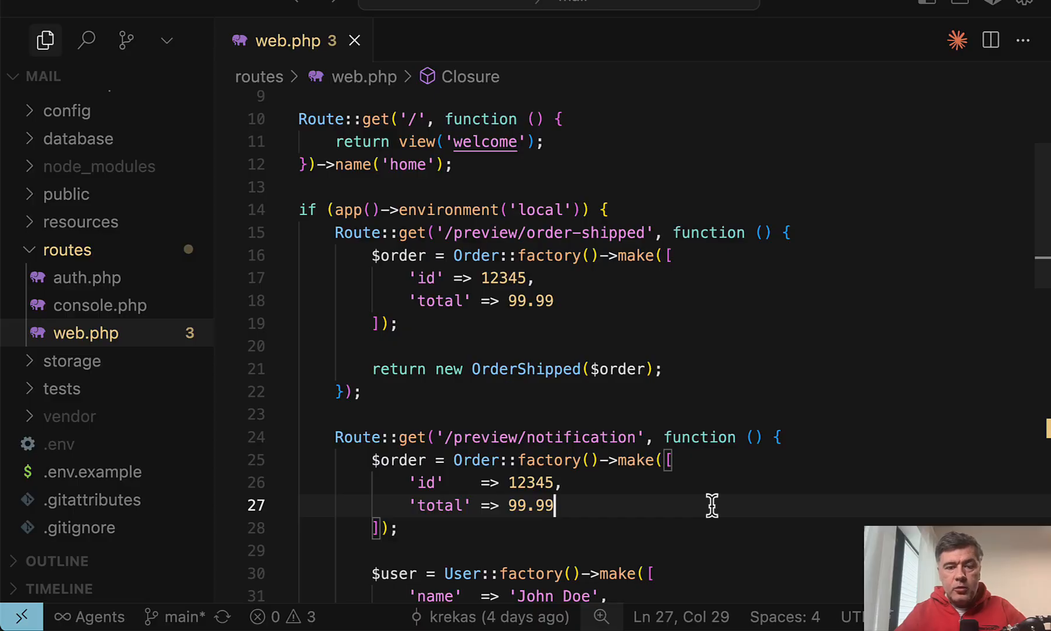
pyautogui.moveTo(430, 209)
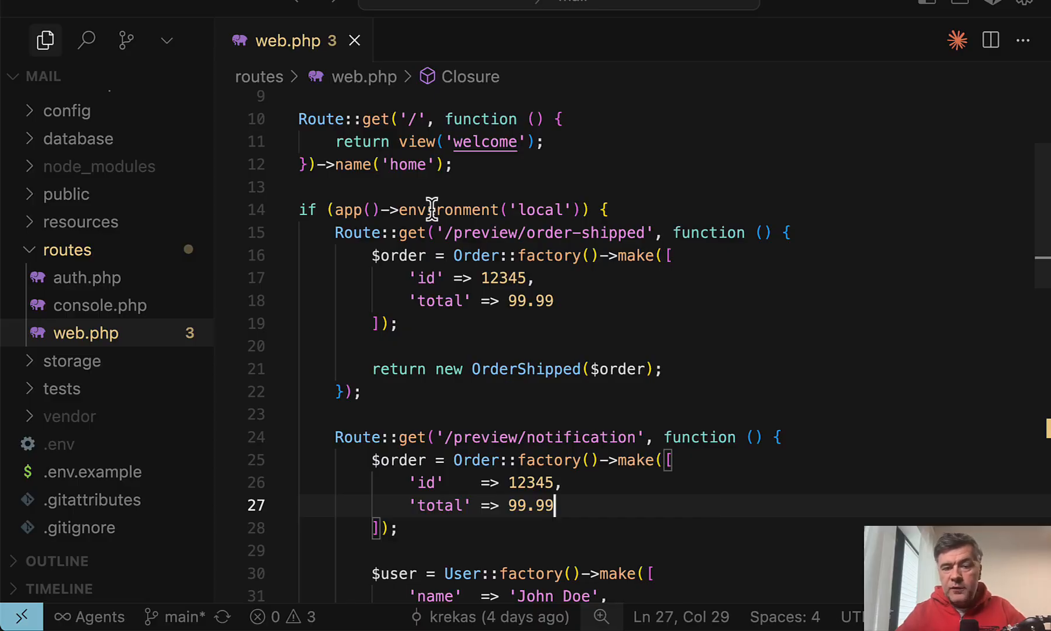
pyautogui.click(625, 210)
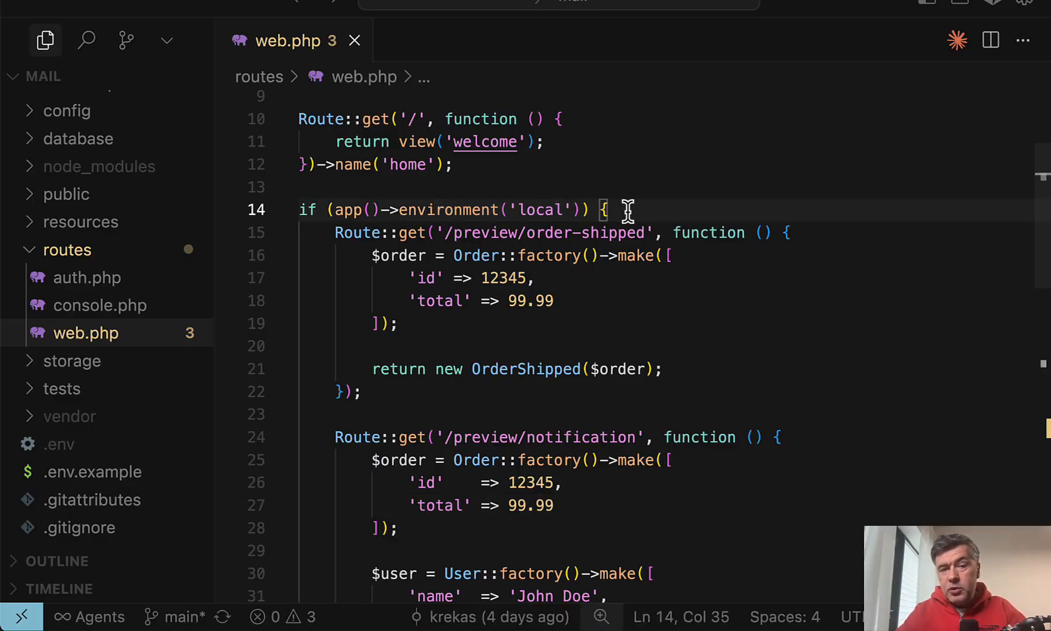
pyautogui.scroll(-3)
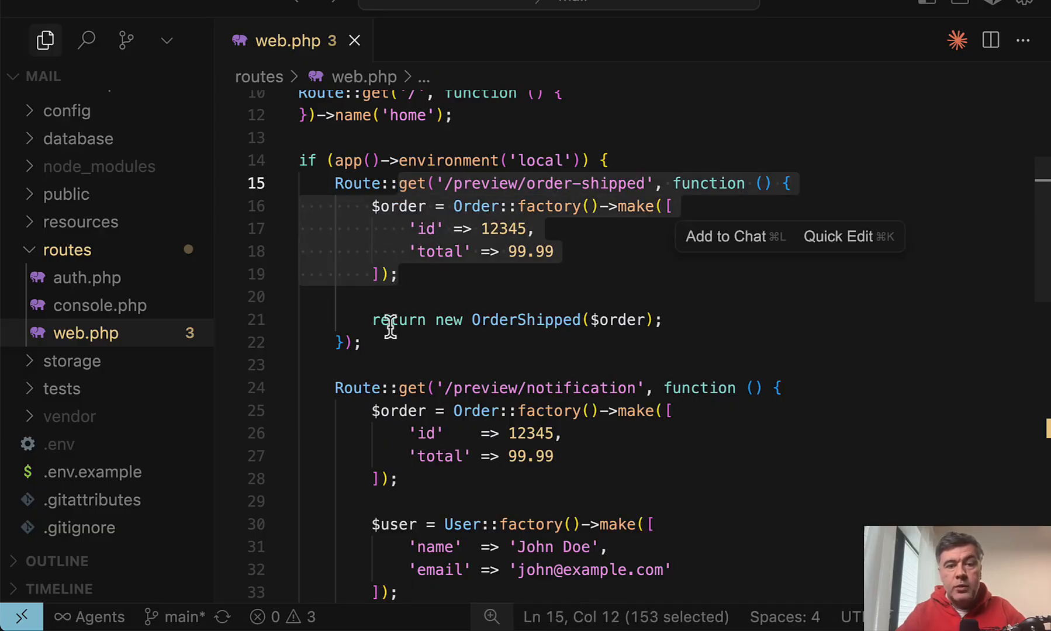
pyautogui.click(597, 329)
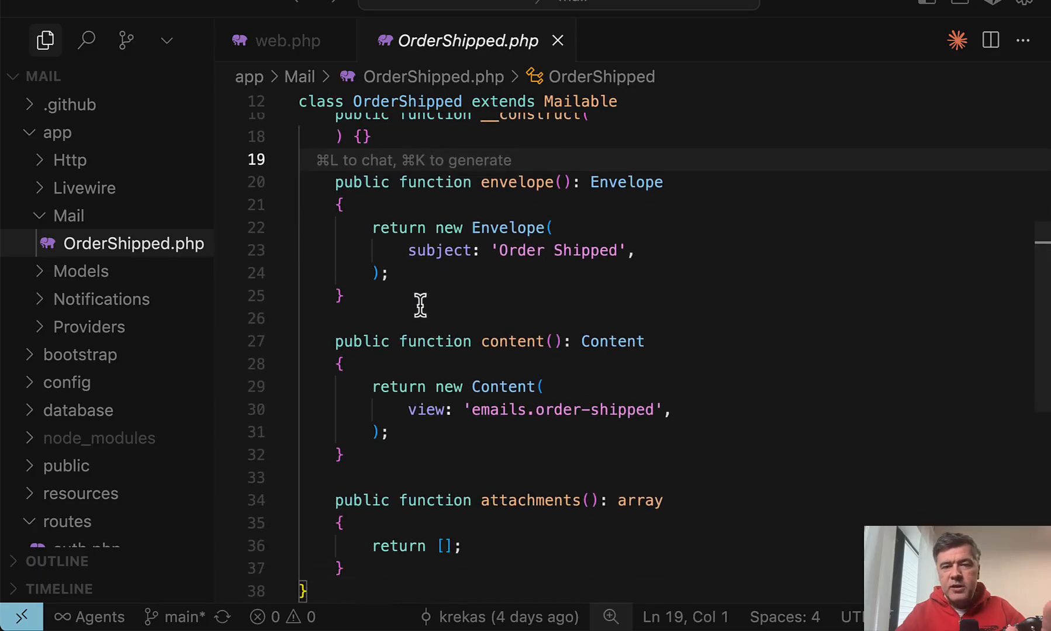
pyautogui.moveTo(392, 301)
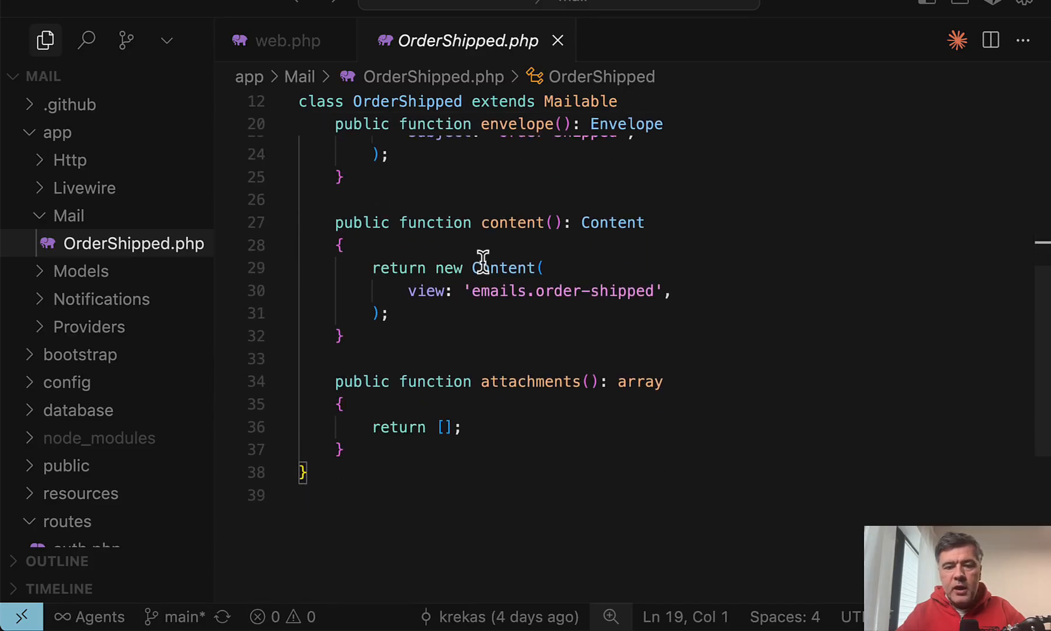
pyautogui.scroll(3)
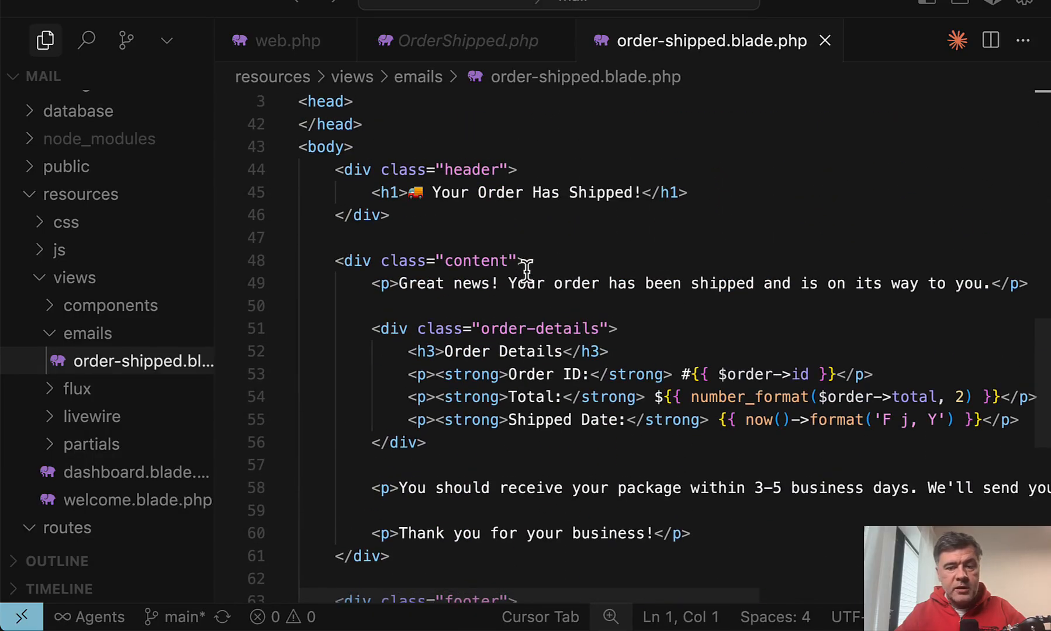
# Scroll the order-shipped Blade template and point at the Shipped Date's now() call
pyautogui.scroll(-3)
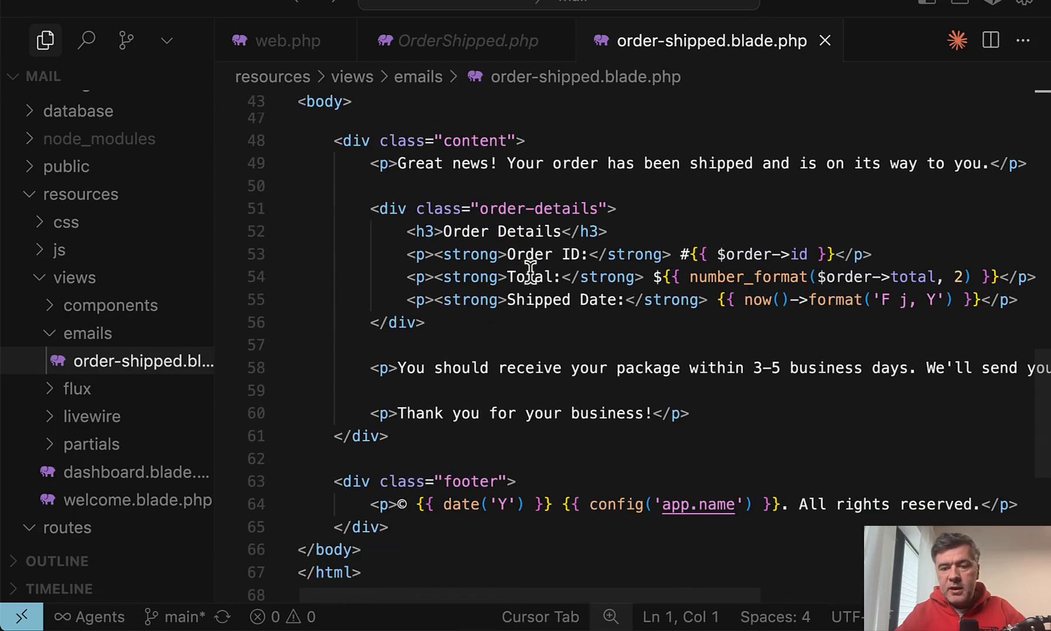
pyautogui.click(780, 300)
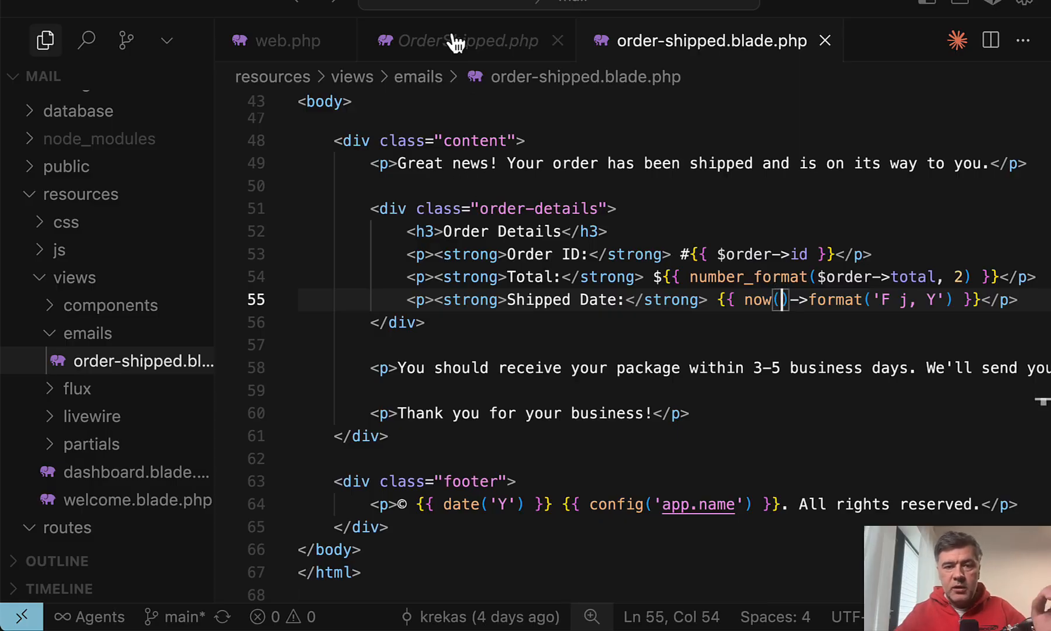
# Return to OrderShipped.php and focus on its constructor that takes an Order
pyautogui.click(458, 40)
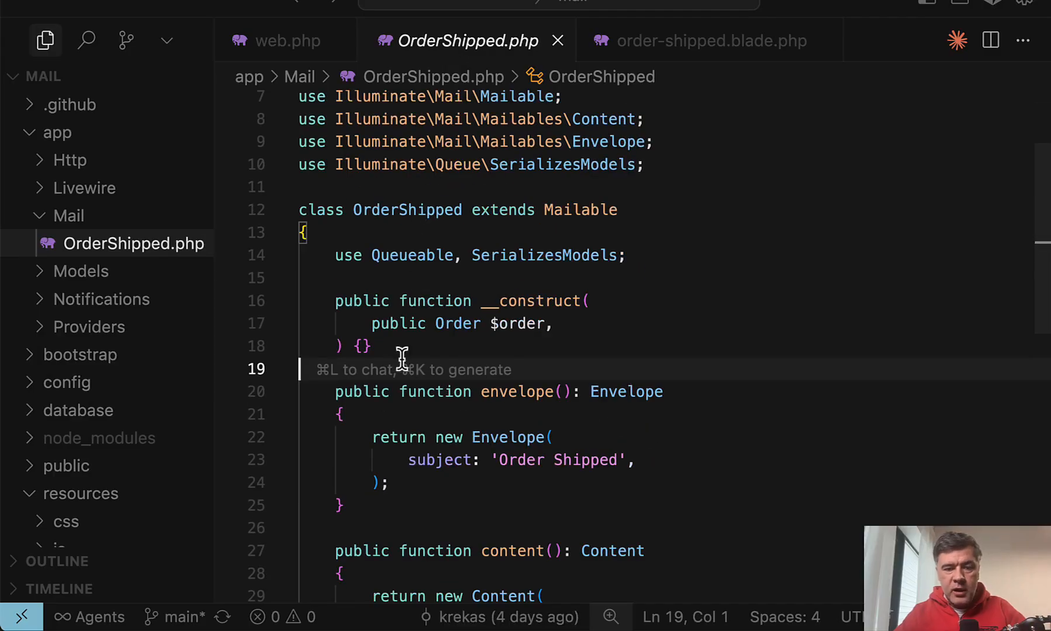
pyautogui.click(286, 40)
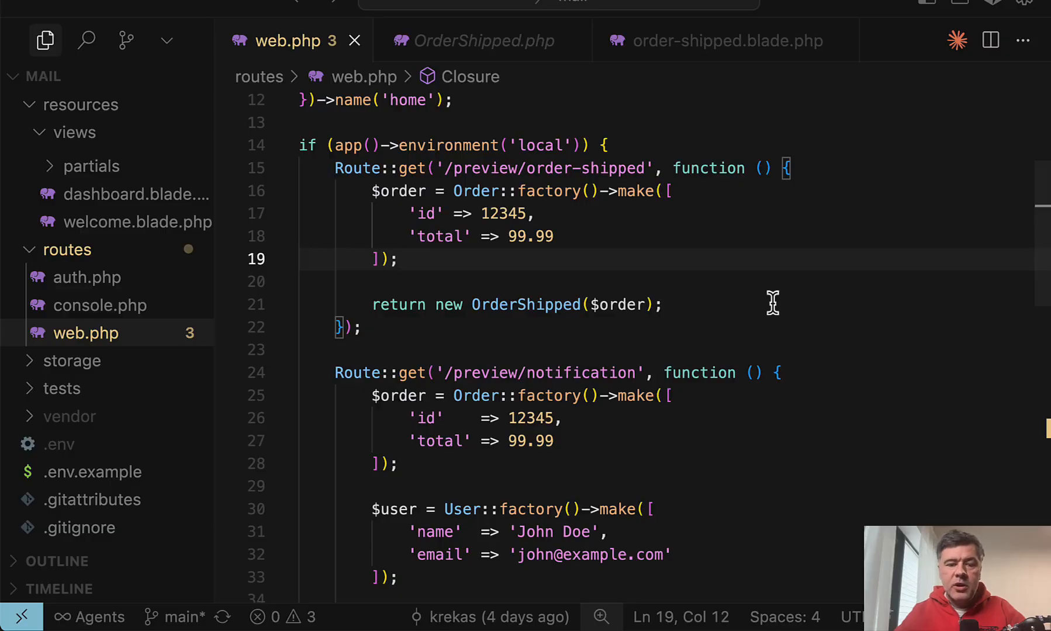
# Scroll web.php to the /preview/notification route returning OrderShippedNotification's toMail for a factory user
pyautogui.scroll(-3)
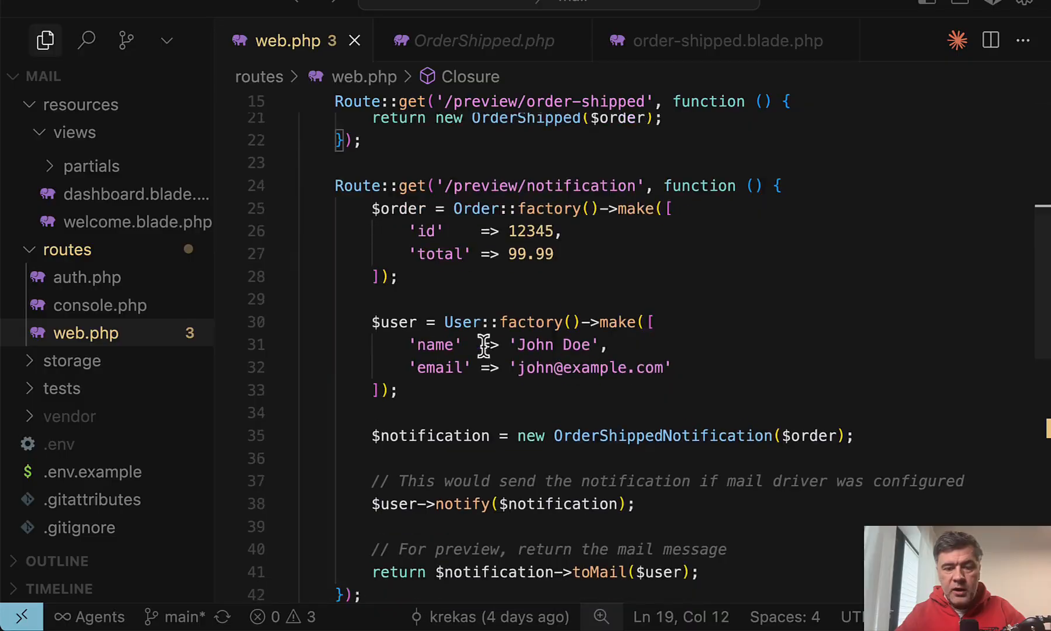
pyautogui.scroll(-3)
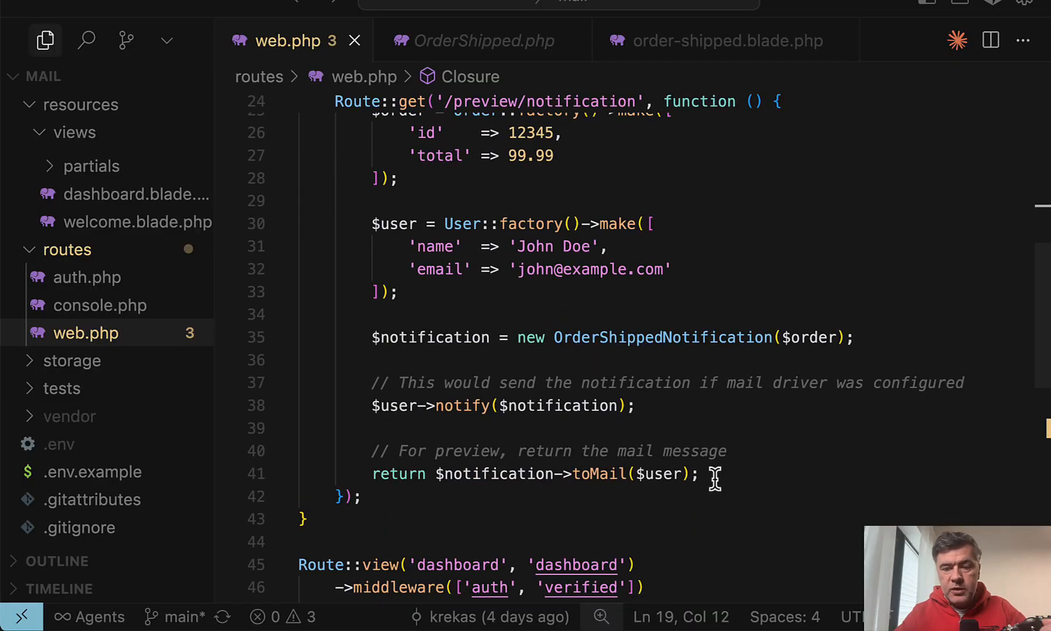
pyautogui.moveTo(343, 430)
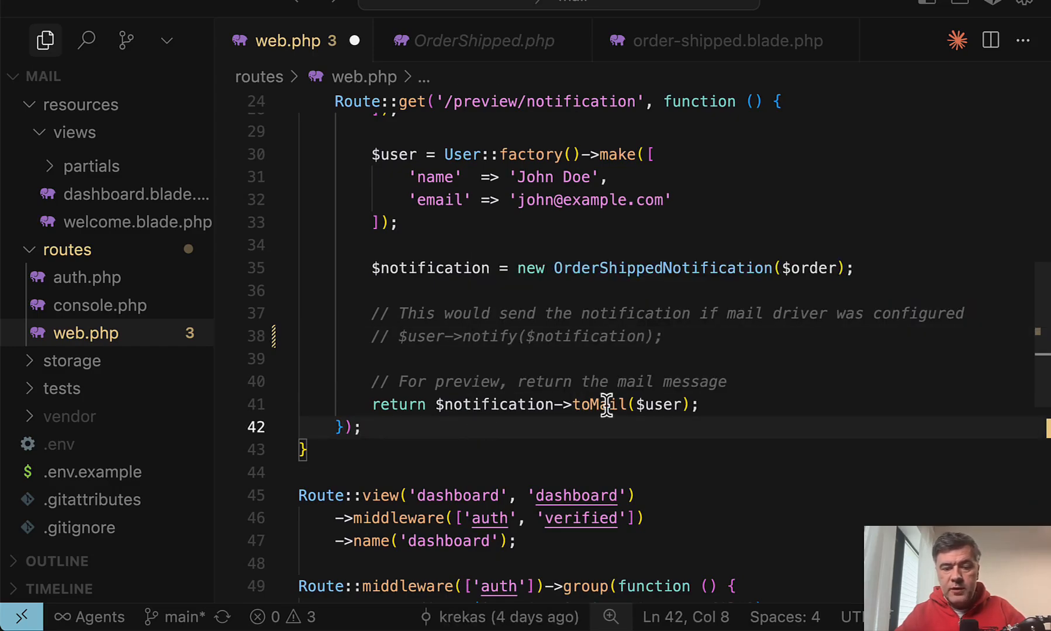
pyautogui.moveTo(576, 457)
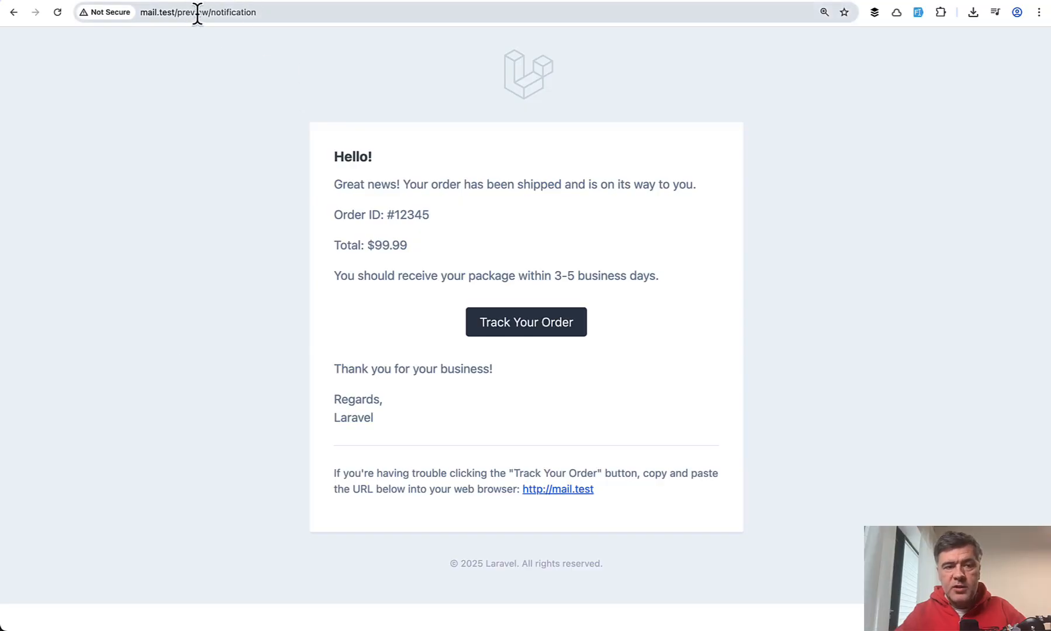
pyautogui.moveTo(182, 239)
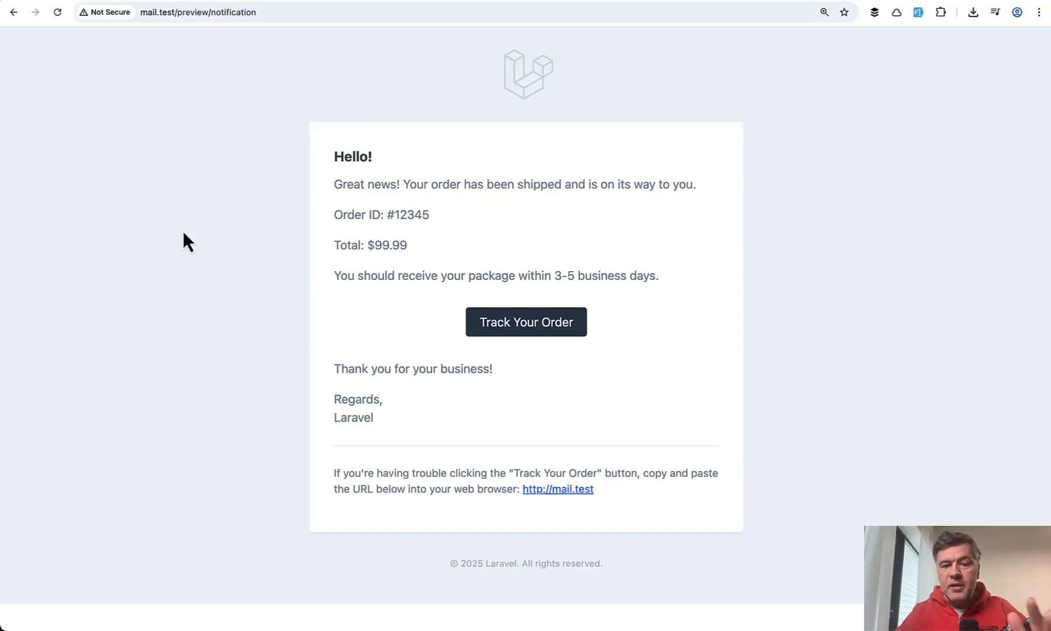
pyautogui.moveTo(220, 401)
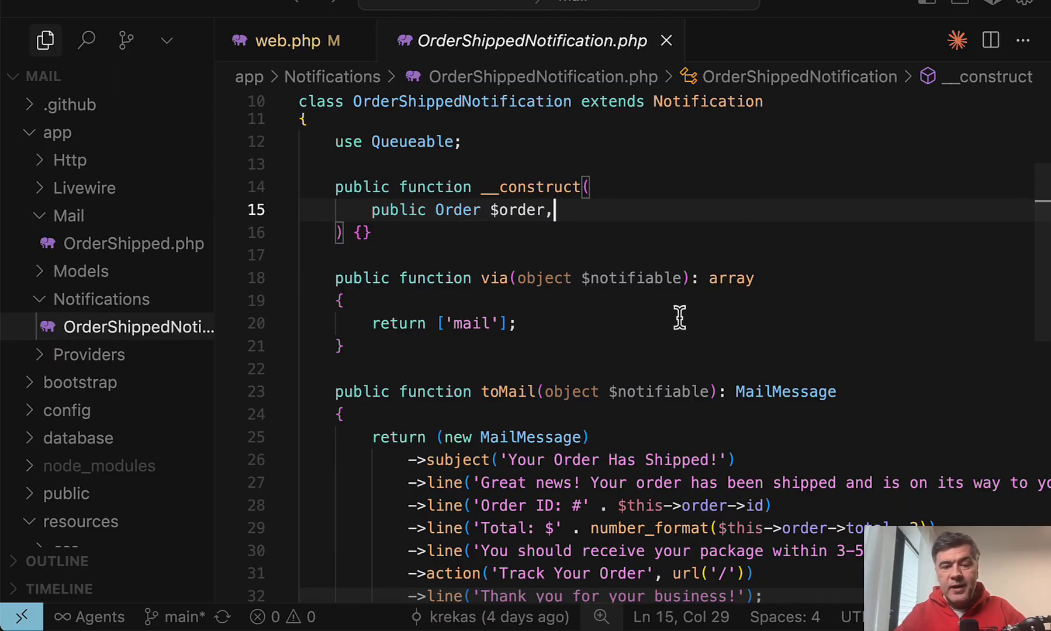
pyautogui.moveTo(606, 354)
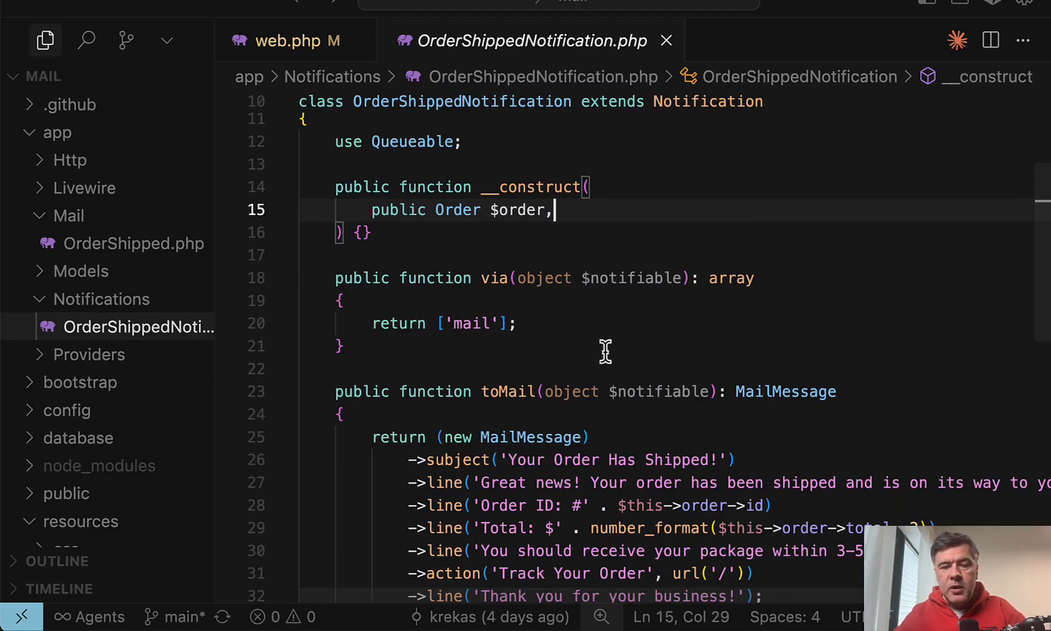
# Scroll through OrderShippedNotification's toMail and toArray methods, then return to the email preview
pyautogui.scroll(-3)
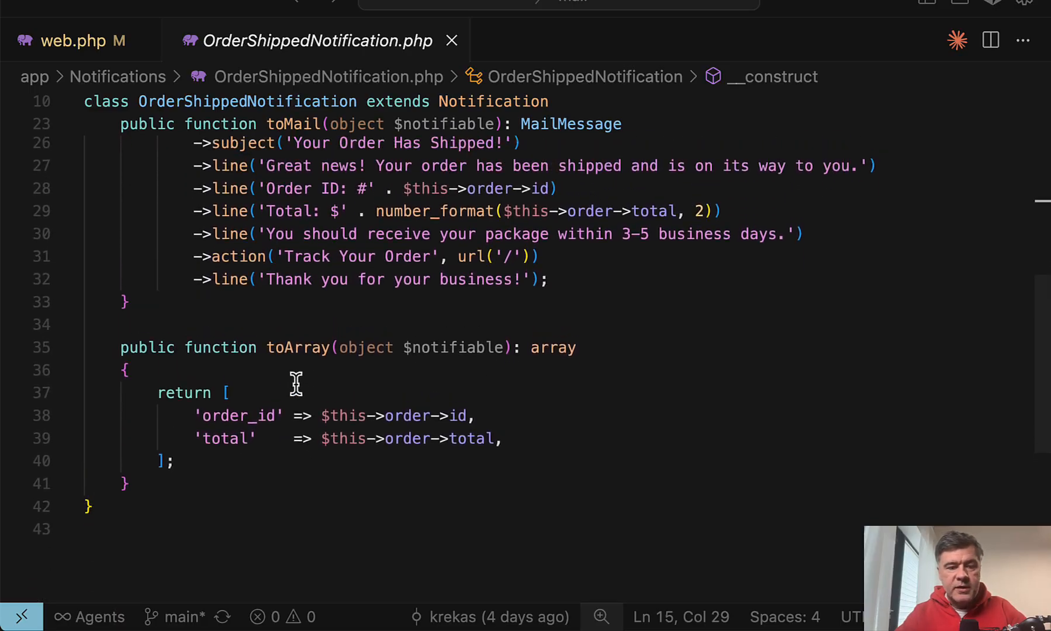
pyautogui.click(76, 39)
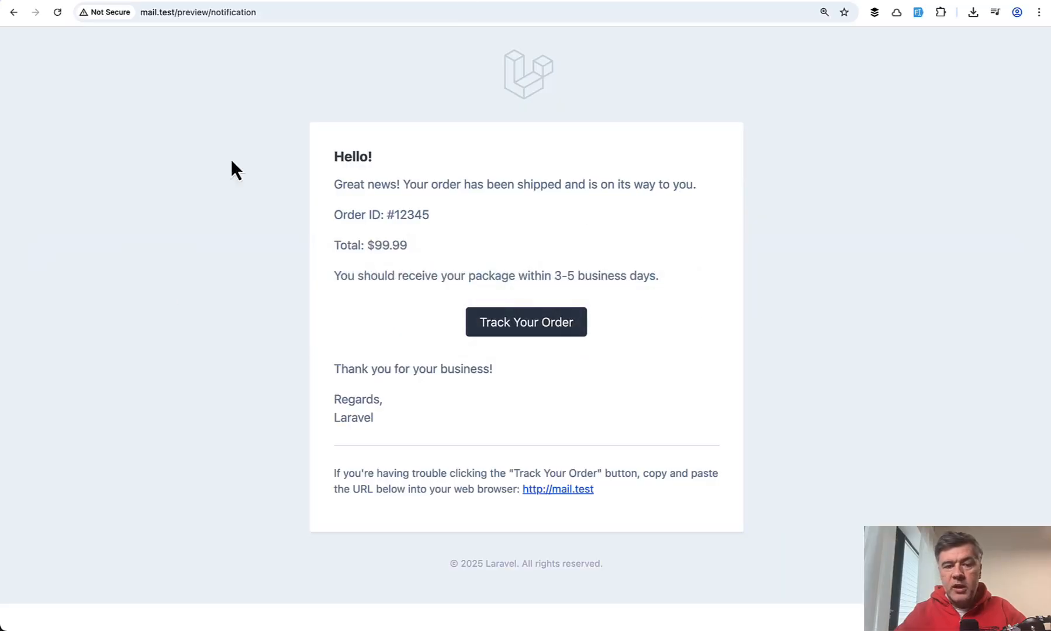
pyautogui.moveTo(107, 362)
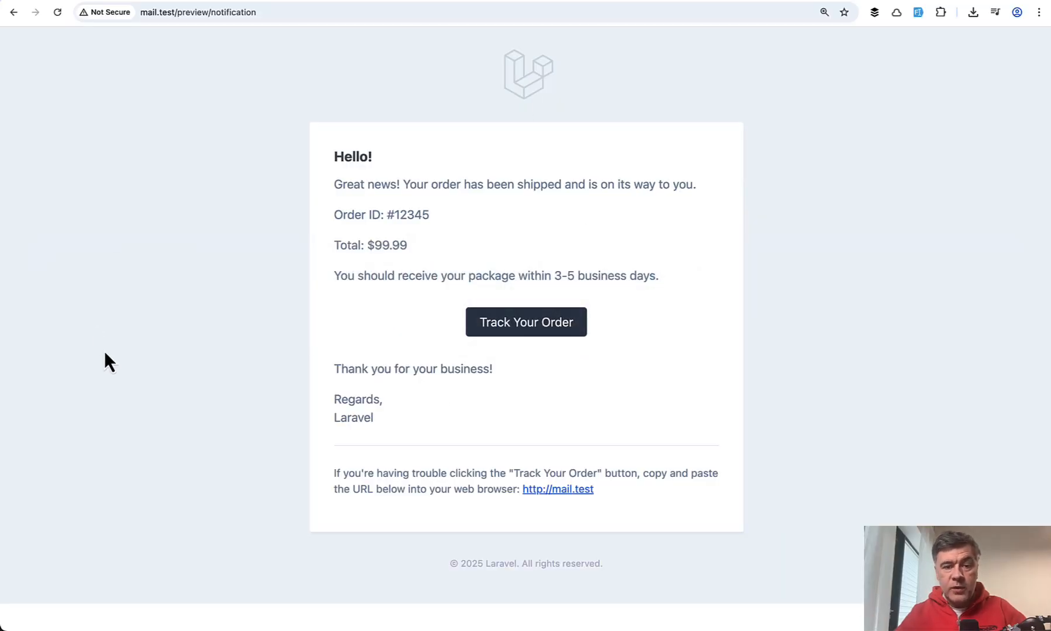
pyautogui.moveTo(333, 214); pyautogui.dragTo(407, 246)
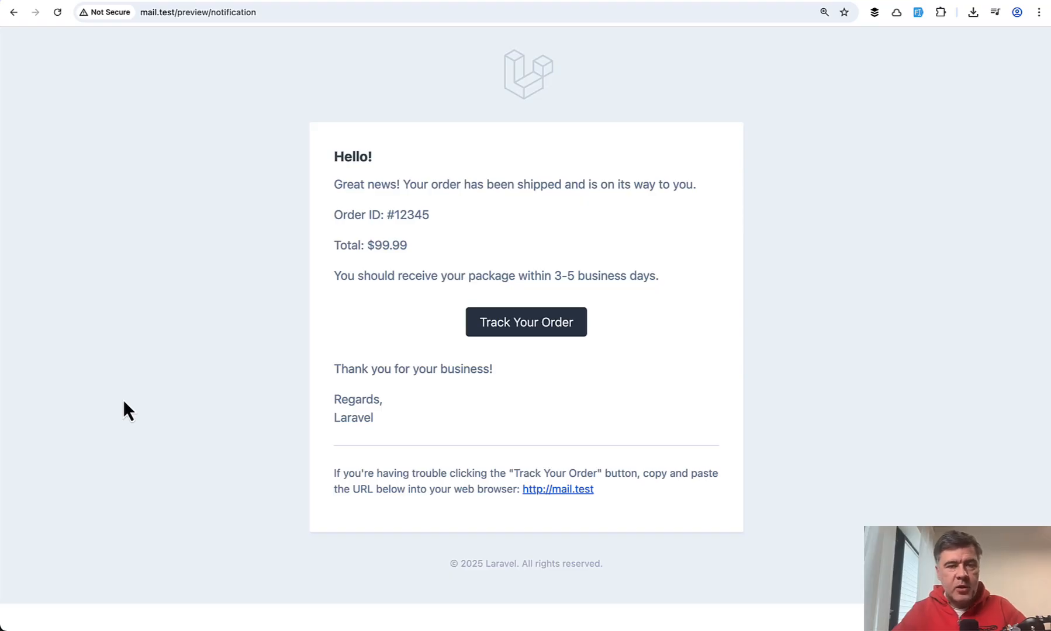
pyautogui.moveTo(967, 153)
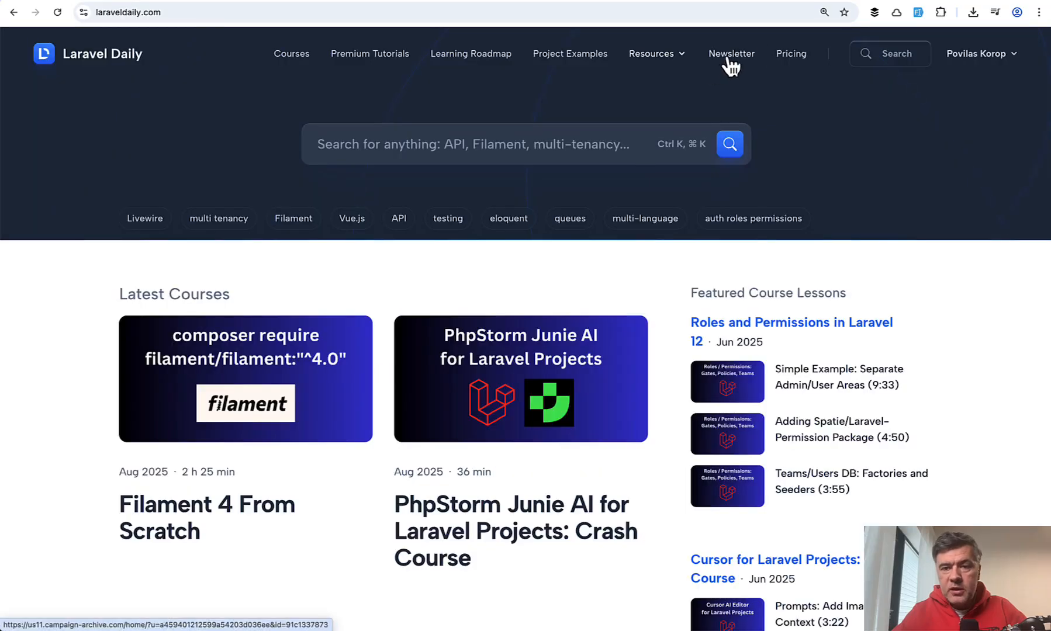
# Go to the Newsletter page from laraveldaily.com's top navigation bar
pyautogui.click(731, 53)
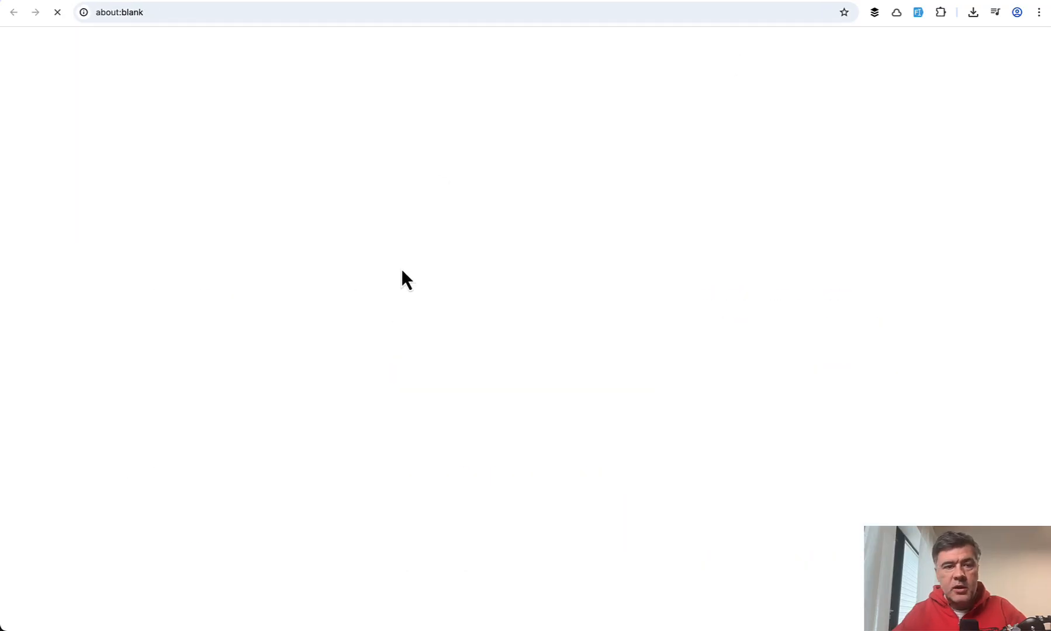
pyautogui.moveTo(312, 315)
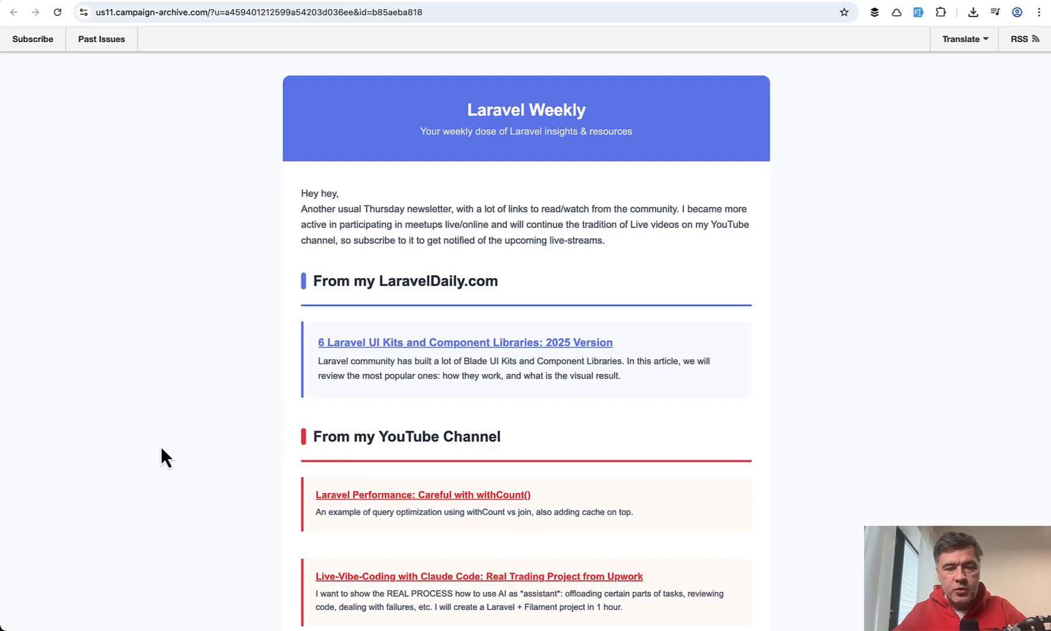
pyautogui.scroll(-3)
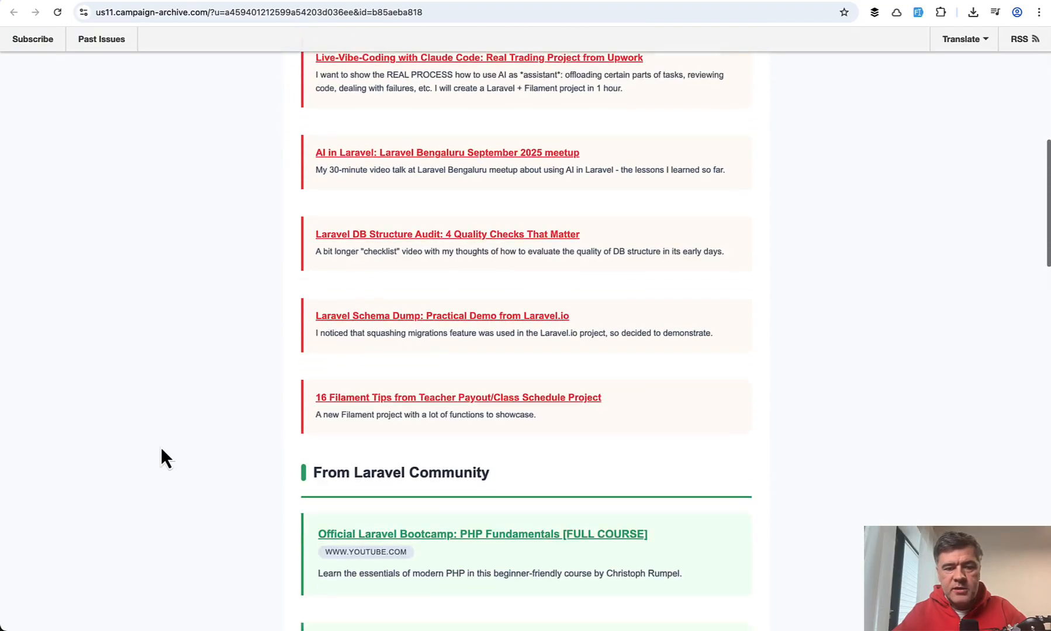
pyautogui.scroll(-3)
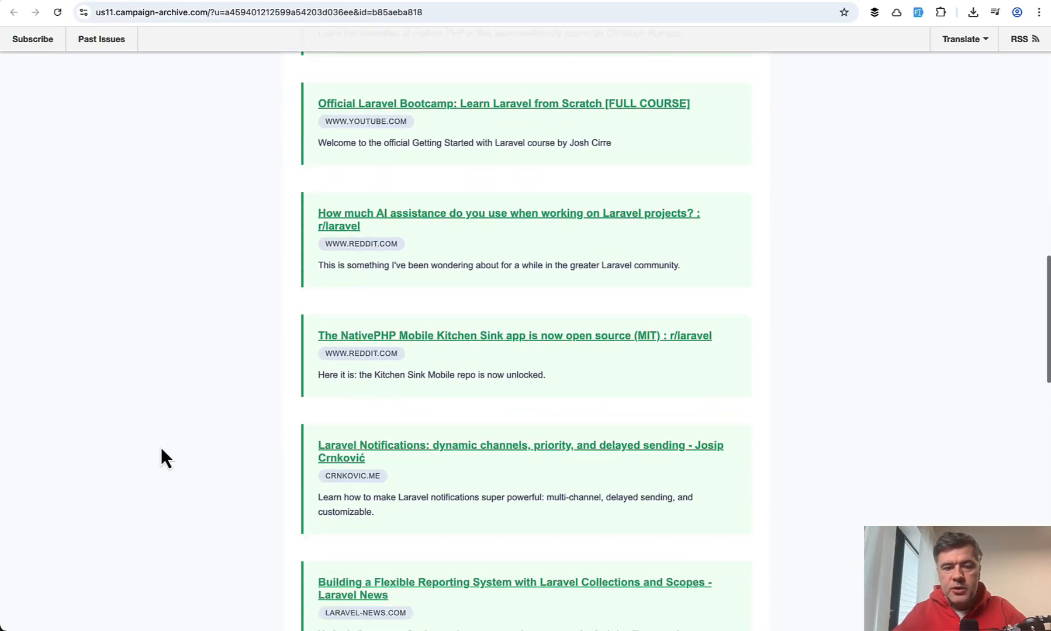
pyautogui.scroll(-3)
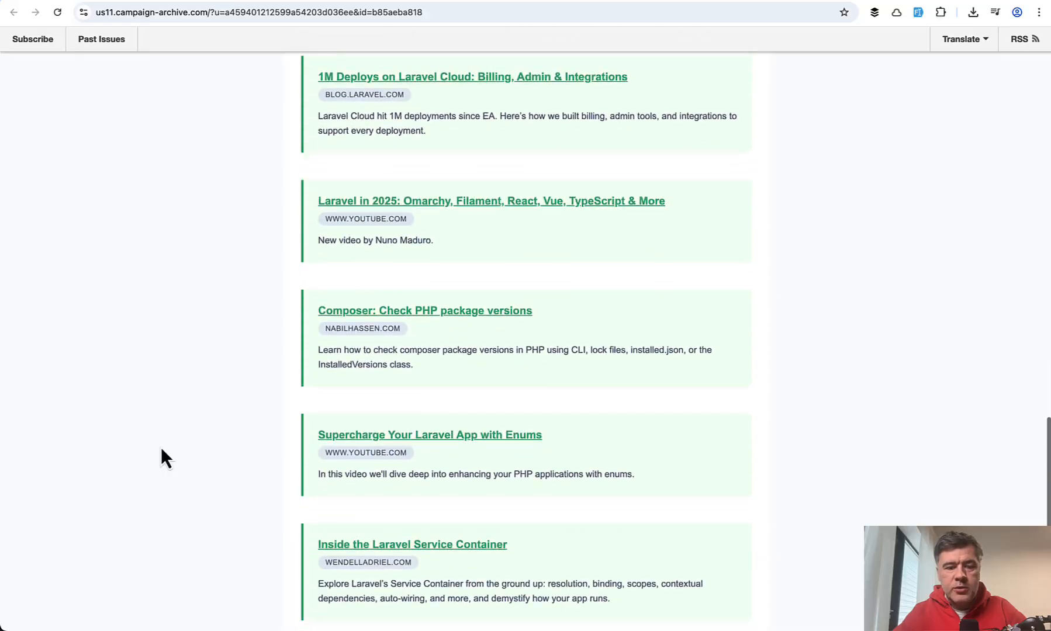
pyautogui.scroll(-3)
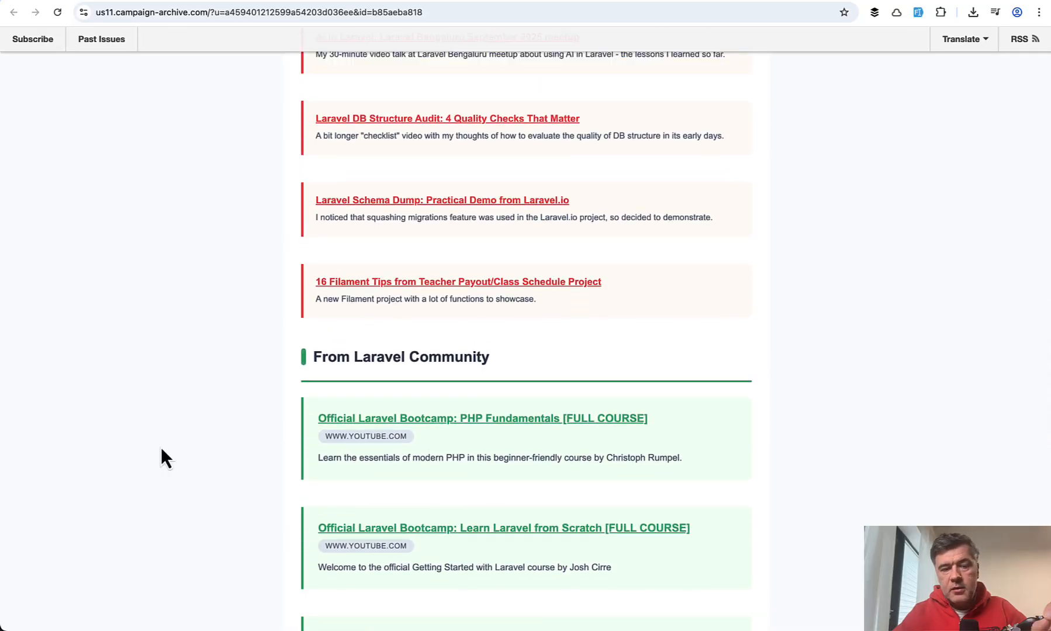
pyautogui.scroll(3)
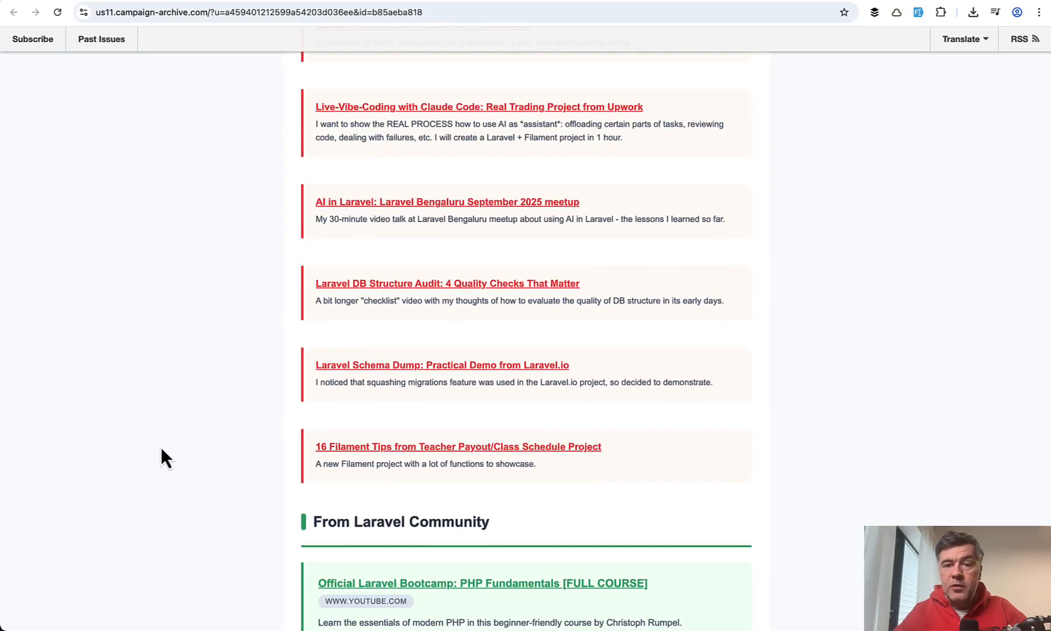